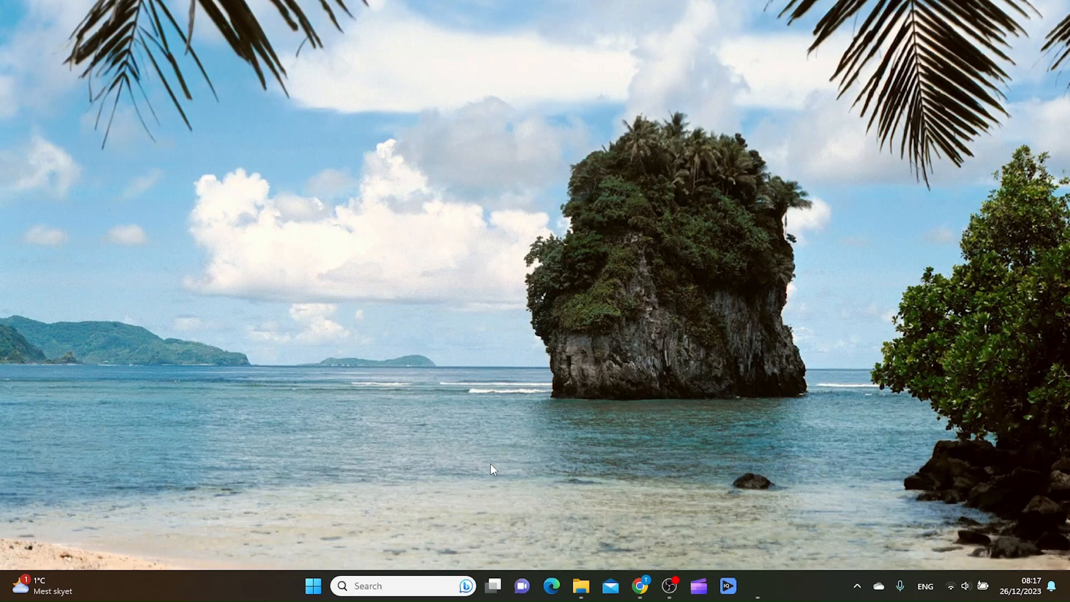
{"action": "mouse_move", "coordinate": [488, 498]}
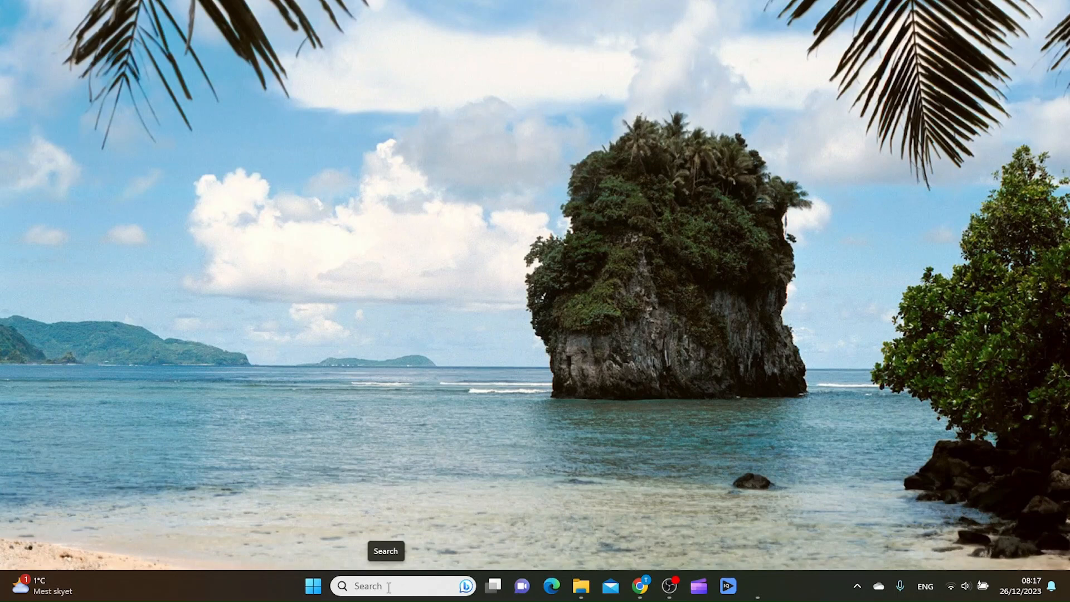
- Search the computer for 'create a restore point' from the taskbar
{"action": "left_click", "coordinate": [385, 586]}
{"action": "type", "text": "create a re"}
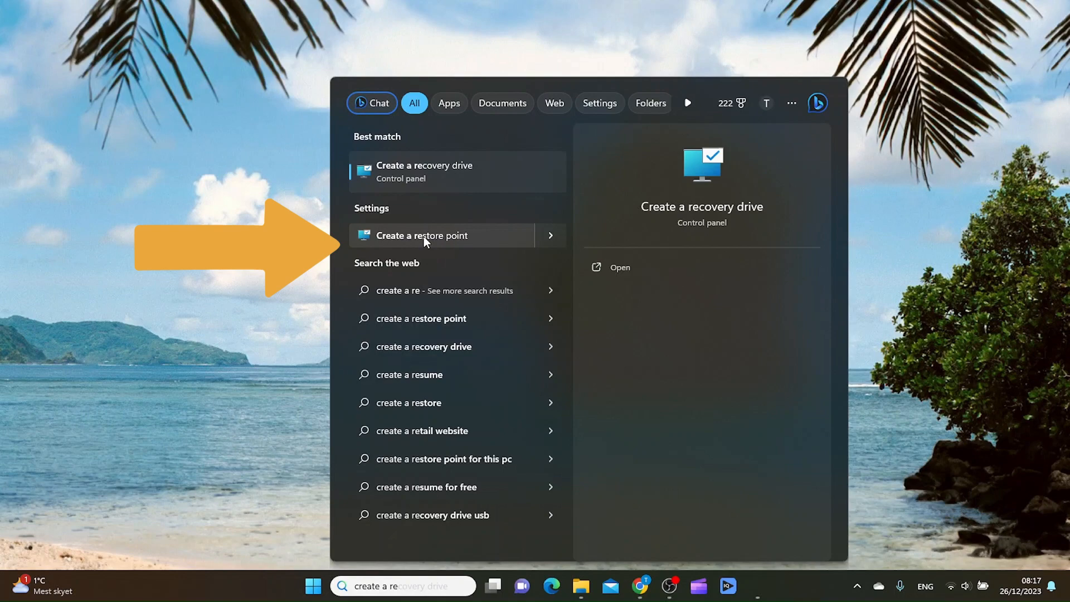
- Open Create a restore point and configure protection for Windows (C:)
{"action": "left_click", "coordinate": [421, 235]}
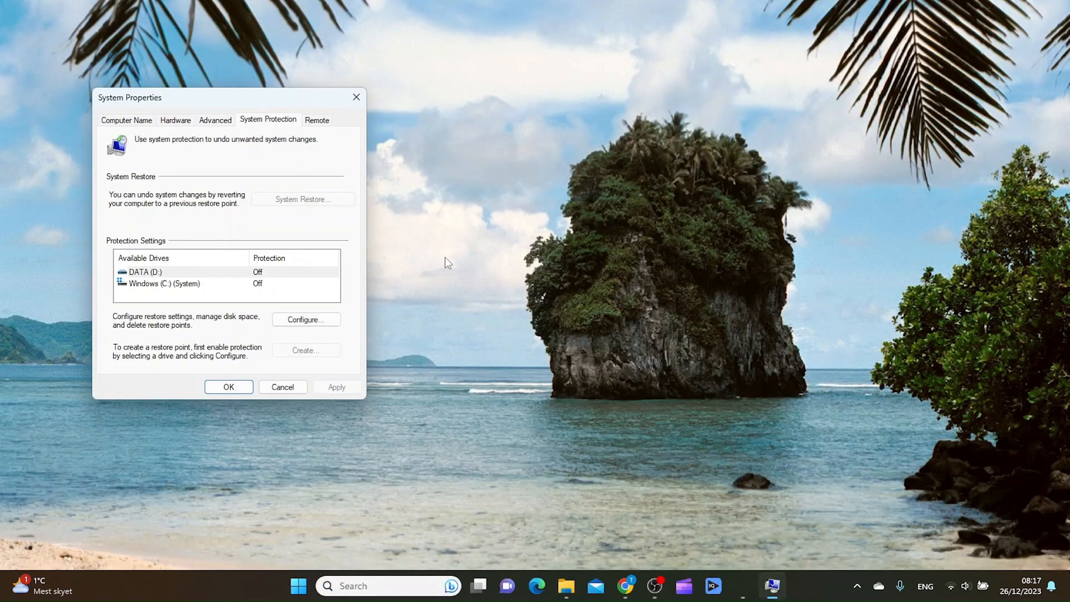
{"action": "mouse_move", "coordinate": [268, 313]}
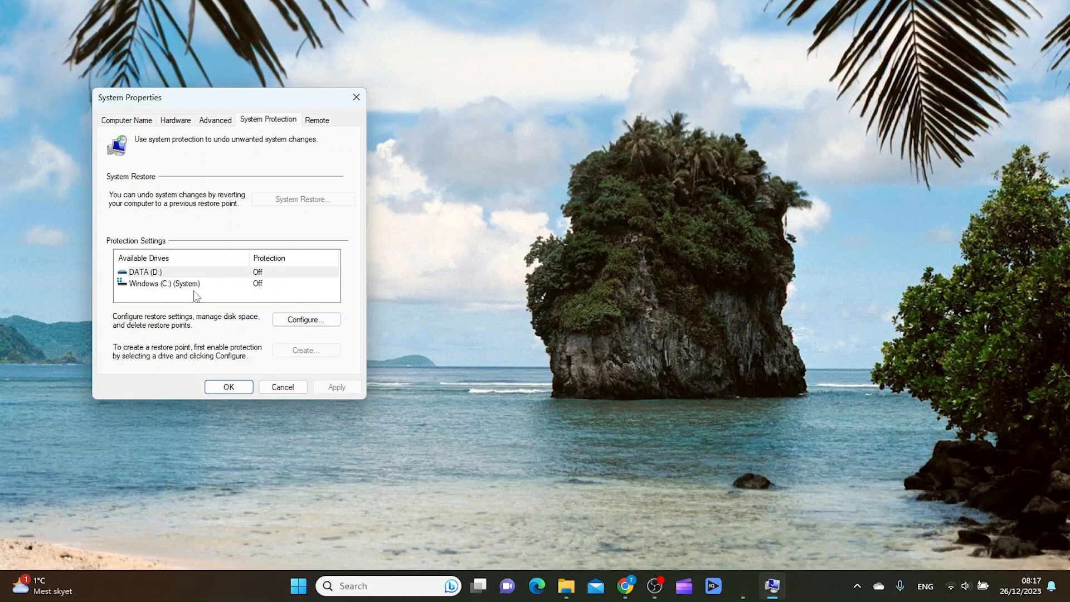
{"action": "left_click", "coordinate": [164, 283]}
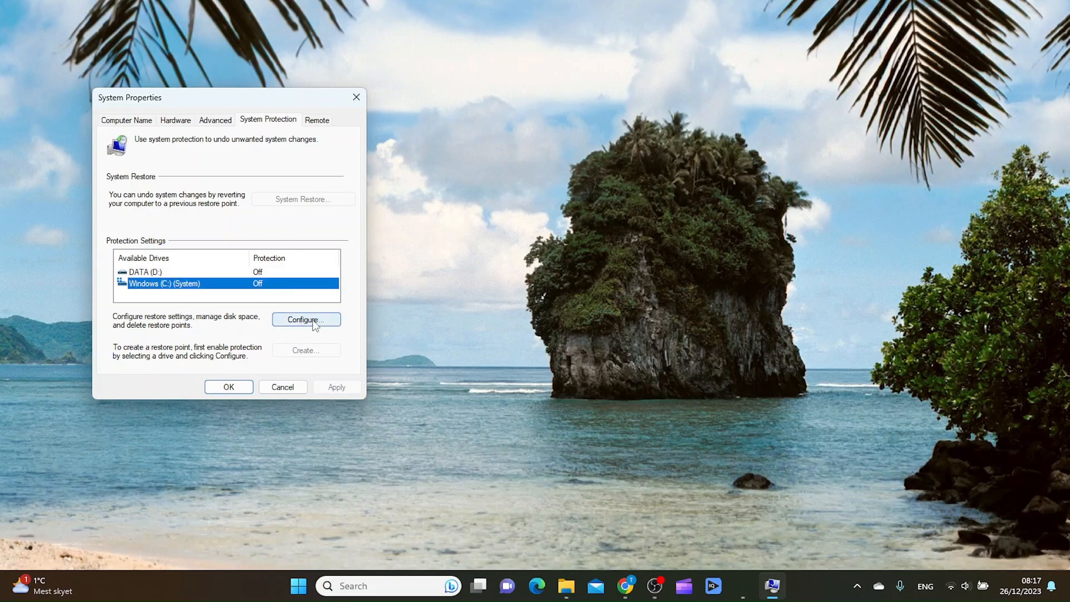
{"action": "left_click", "coordinate": [306, 320]}
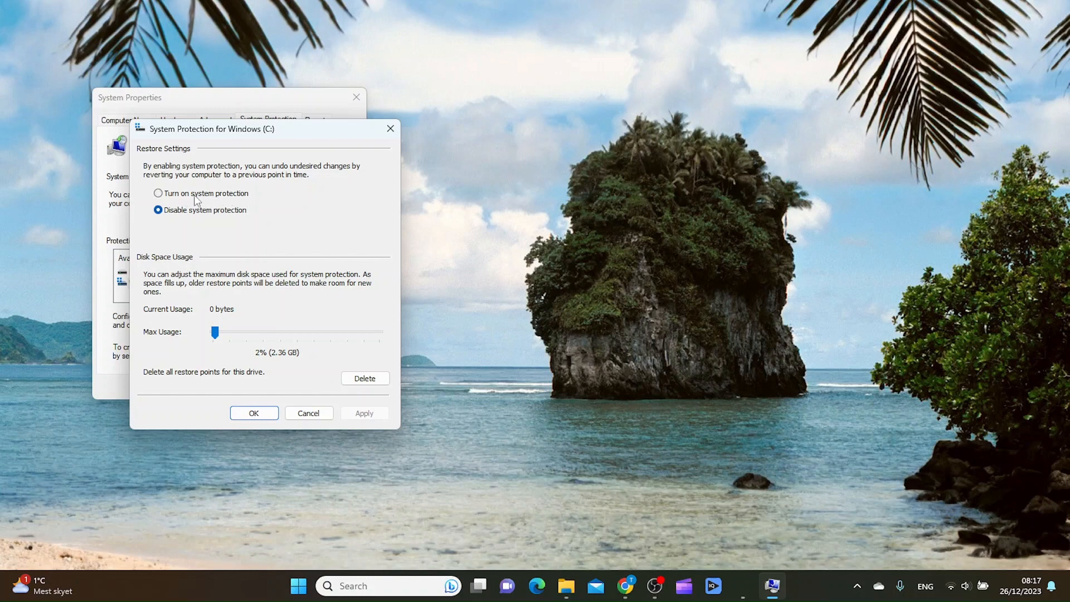
- Turn on system protection for Windows (C:) and confirm
{"action": "left_click", "coordinate": [157, 194]}
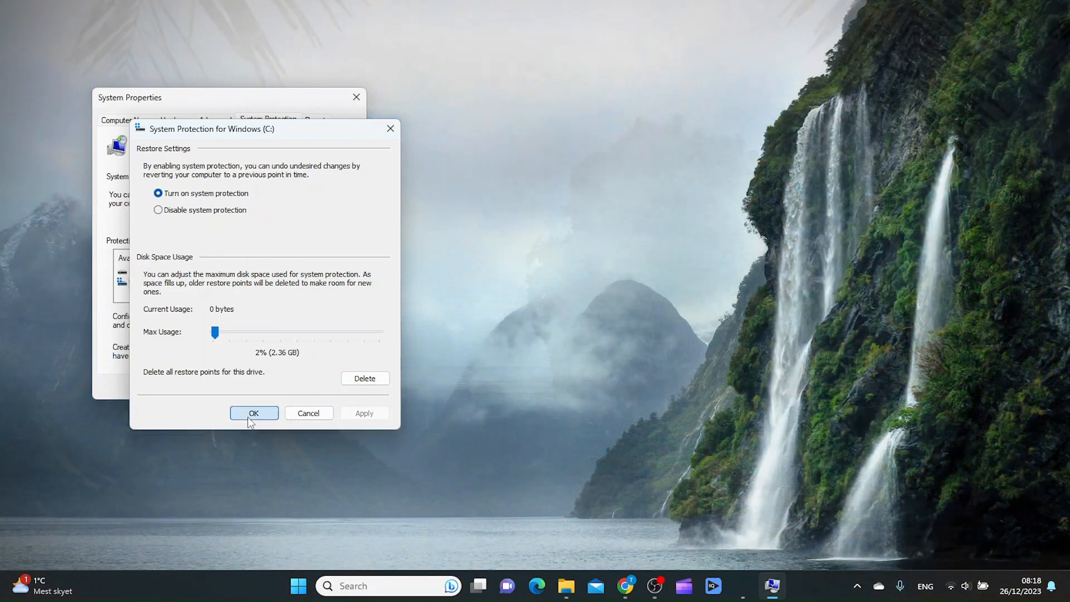
{"action": "left_click", "coordinate": [254, 413]}
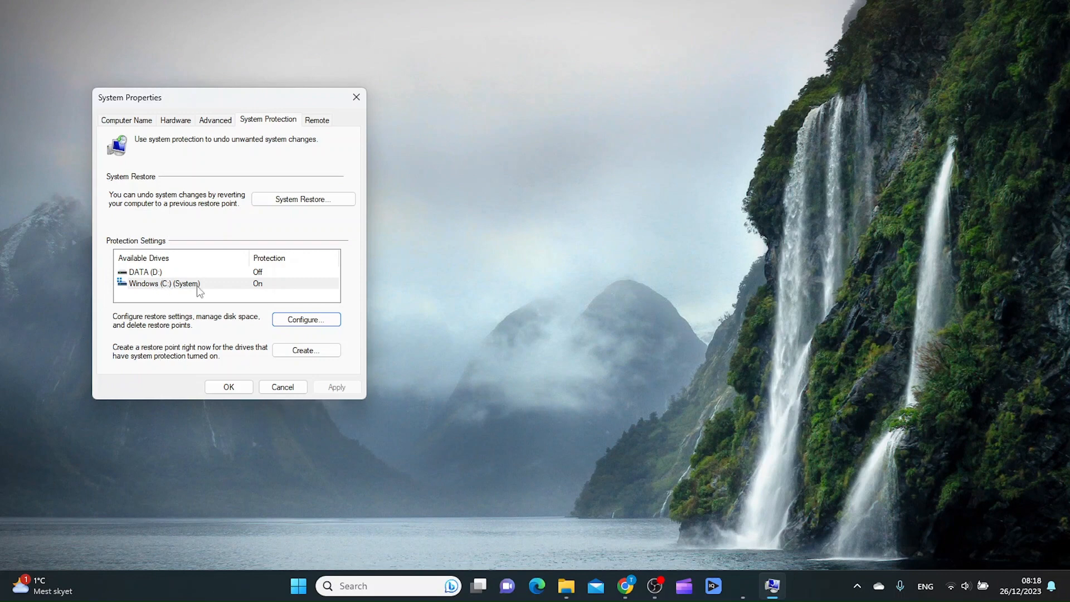
{"action": "mouse_move", "coordinate": [149, 289]}
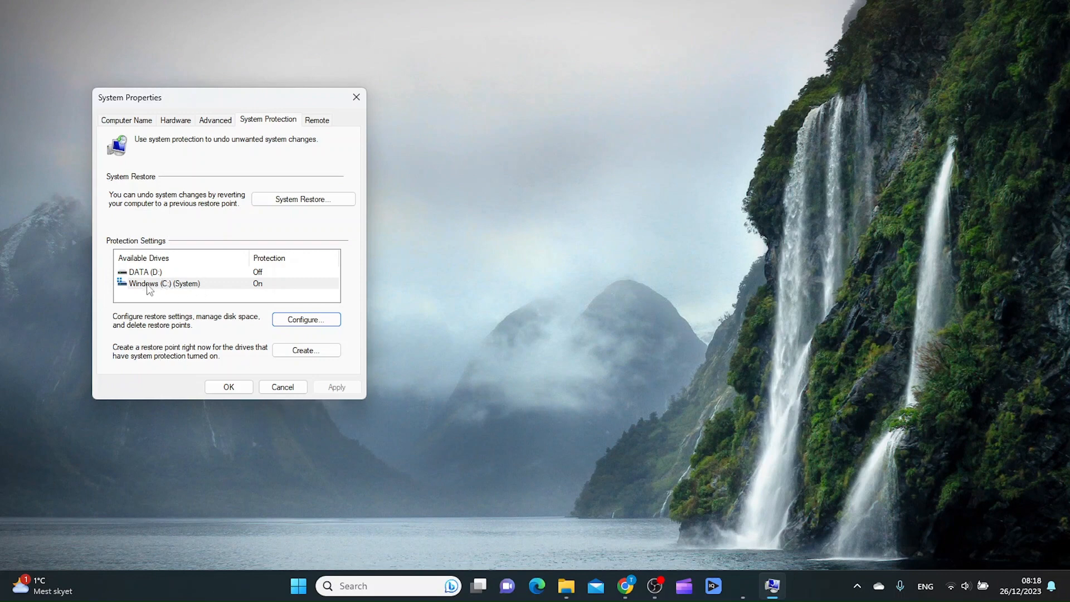
- Create a restore point for Windows (C:) described as 'exam'
{"action": "left_click", "coordinate": [164, 283]}
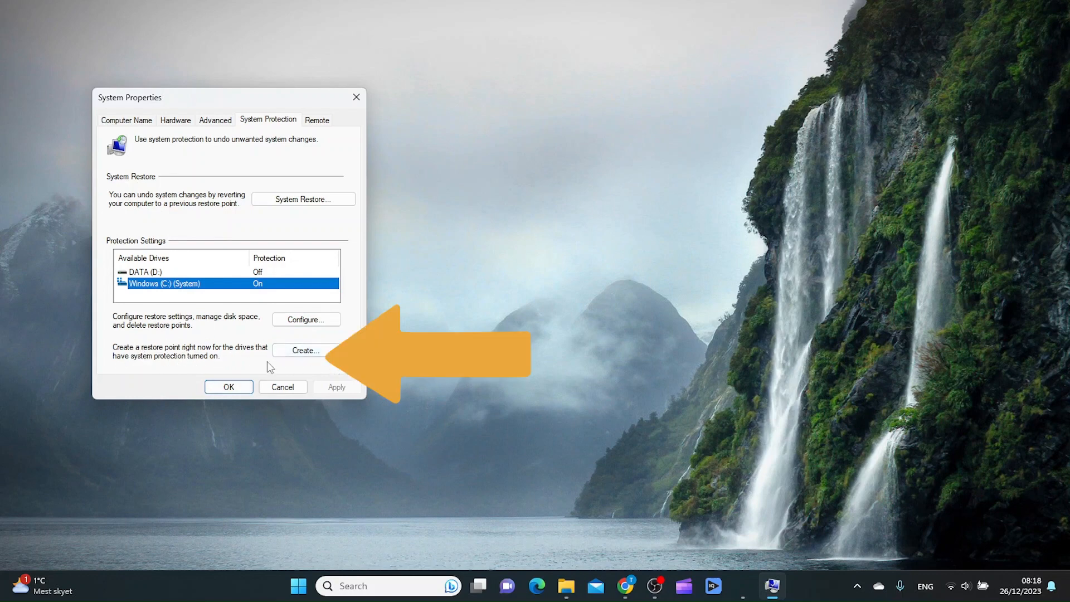
{"action": "mouse_move", "coordinate": [152, 355]}
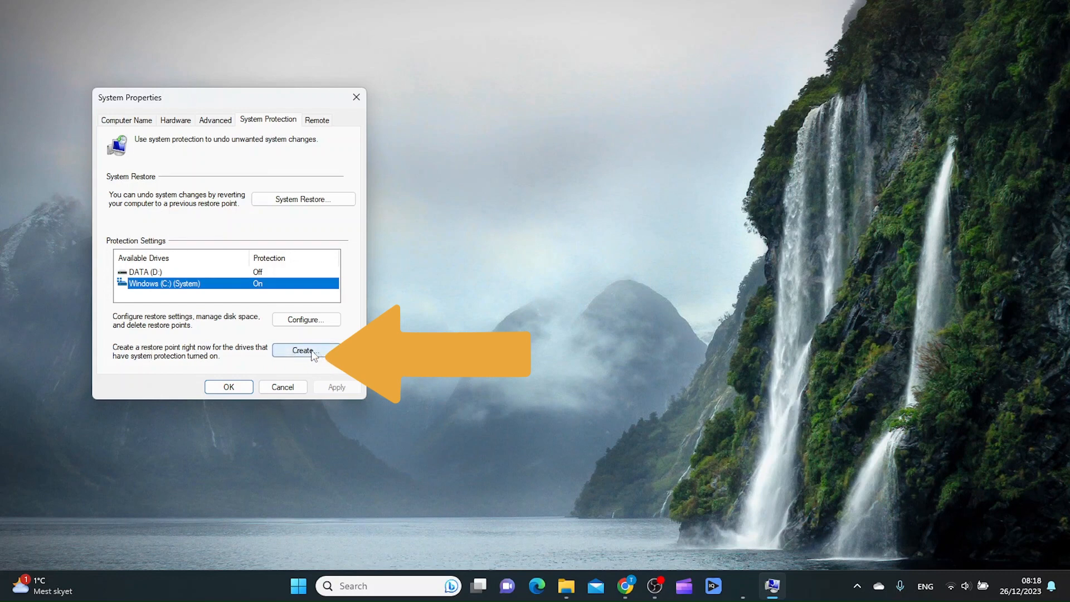
{"action": "left_click", "coordinate": [306, 350]}
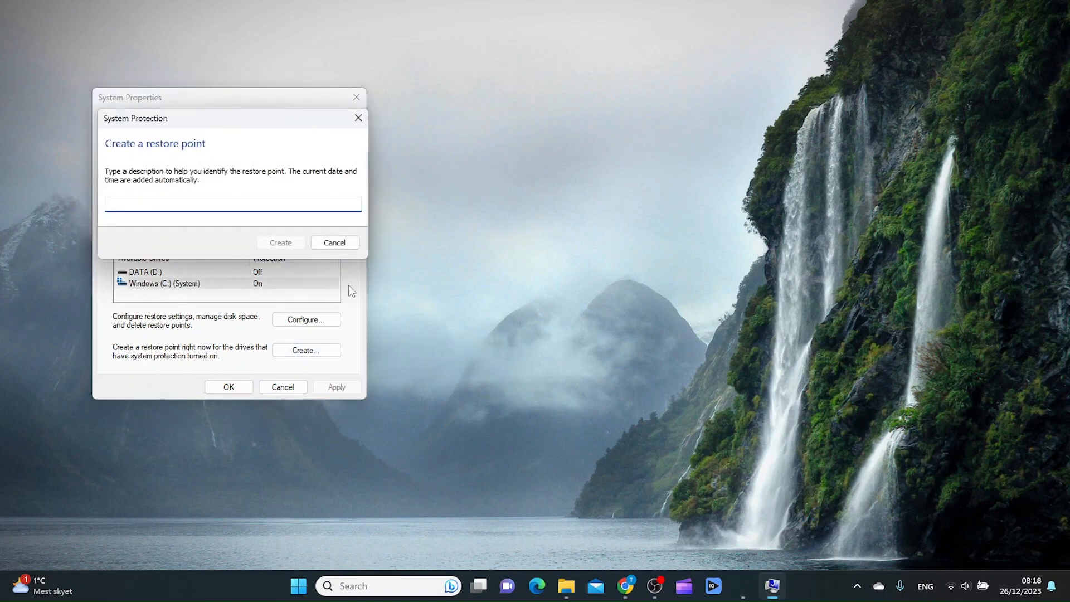
{"action": "type", "text": "exam"}
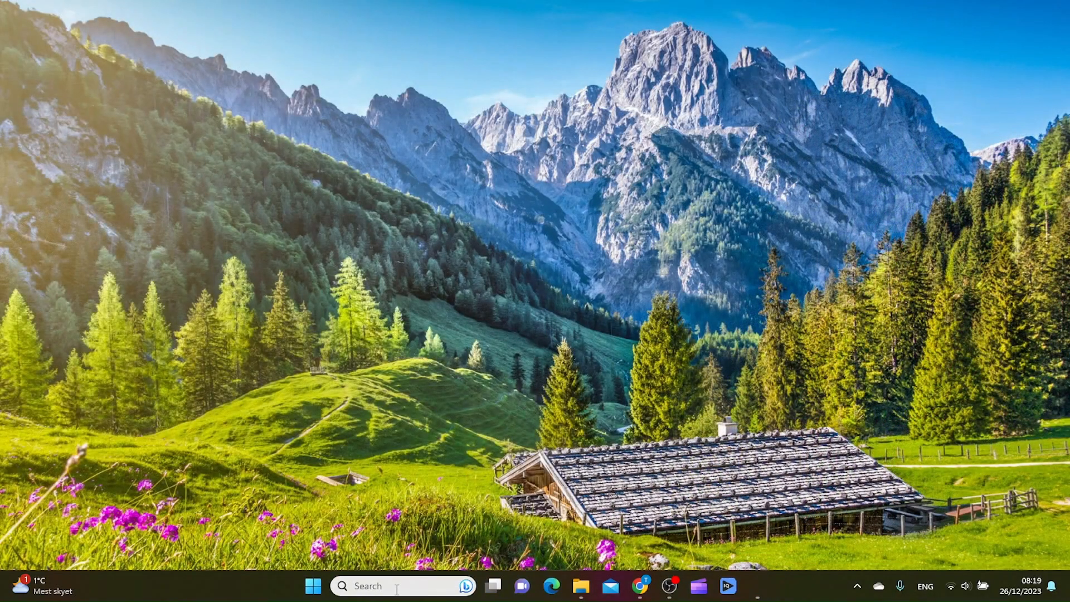
{"action": "left_click", "coordinate": [403, 586]}
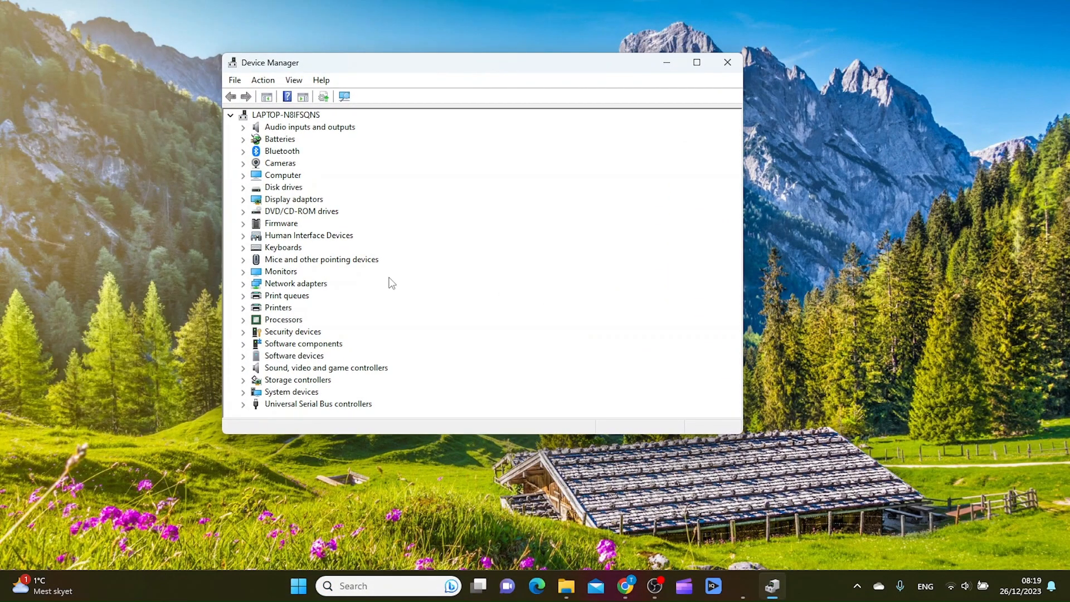
{"action": "mouse_move", "coordinate": [335, 201]}
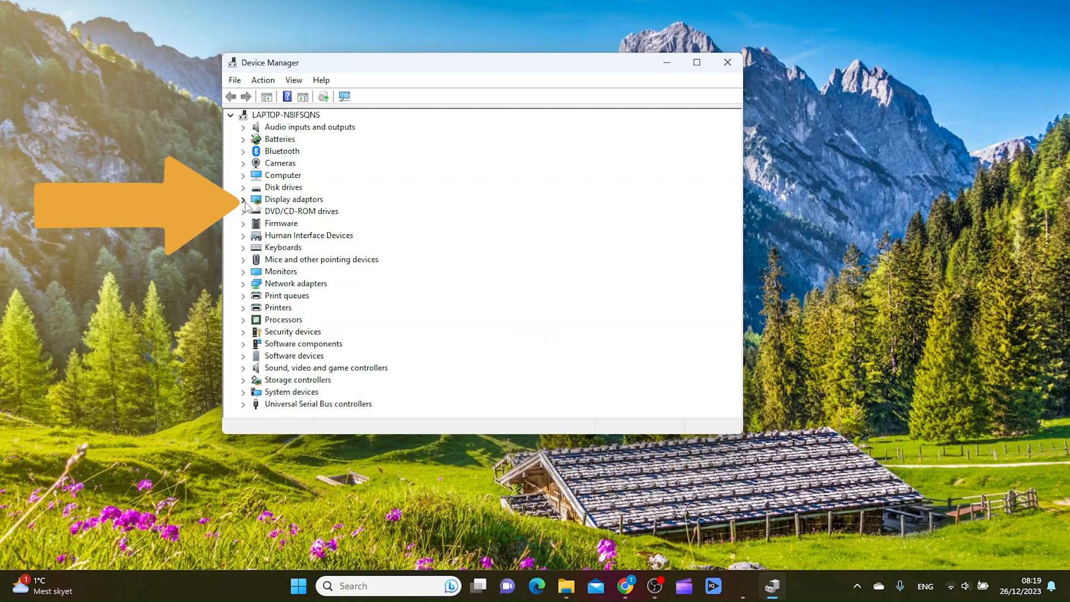
- Expand Display adaptors and bring up the Intel(R) UHD Graphics 620 context menu
{"action": "left_click", "coordinate": [243, 199]}
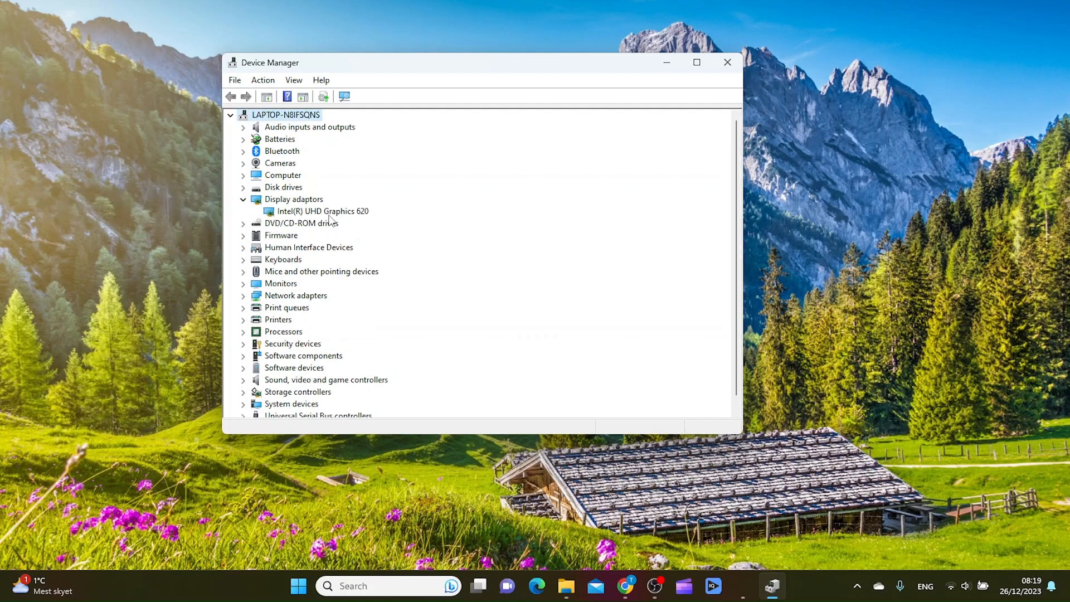
{"action": "mouse_move", "coordinate": [355, 219]}
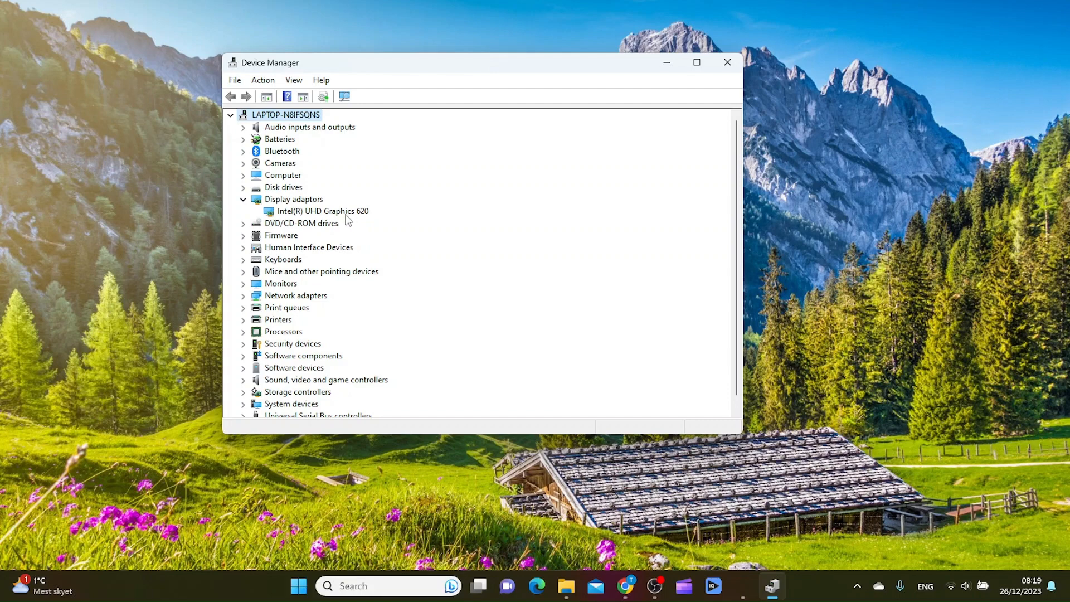
{"action": "mouse_move", "coordinate": [345, 218]}
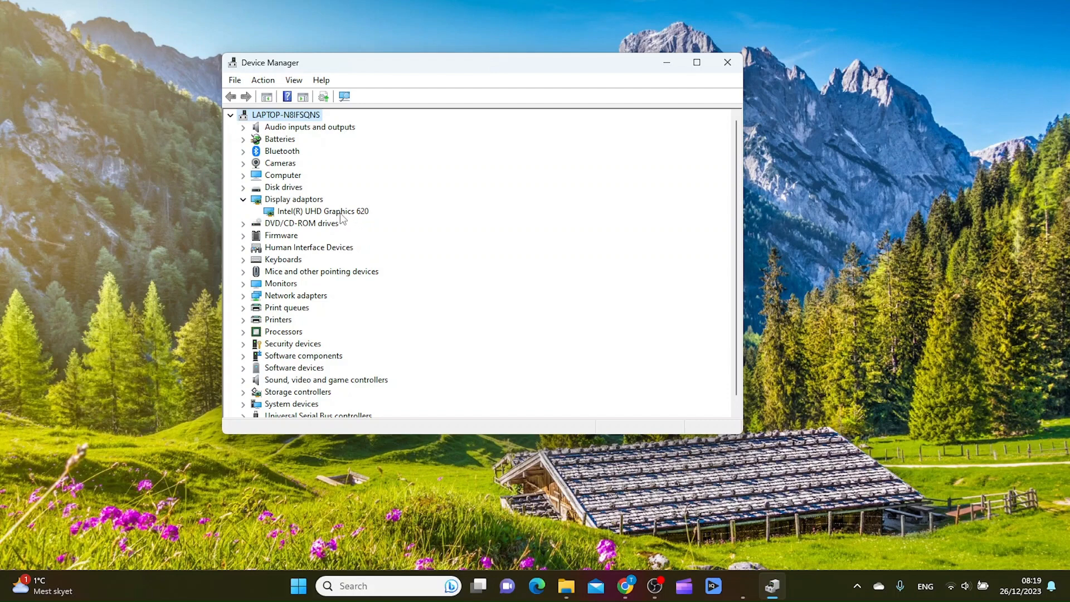
{"action": "right_click", "coordinate": [322, 211]}
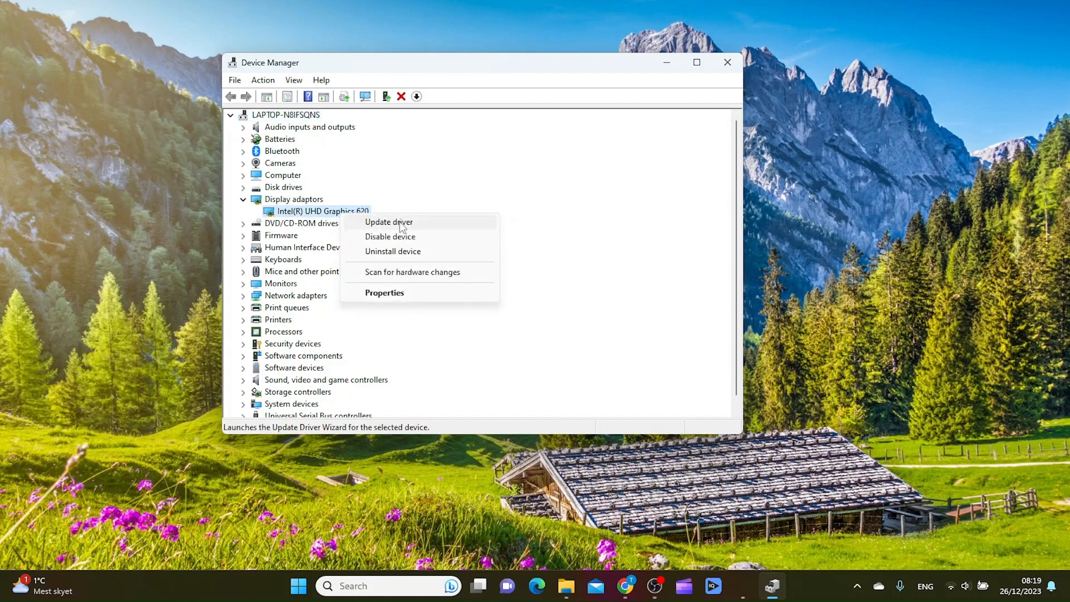